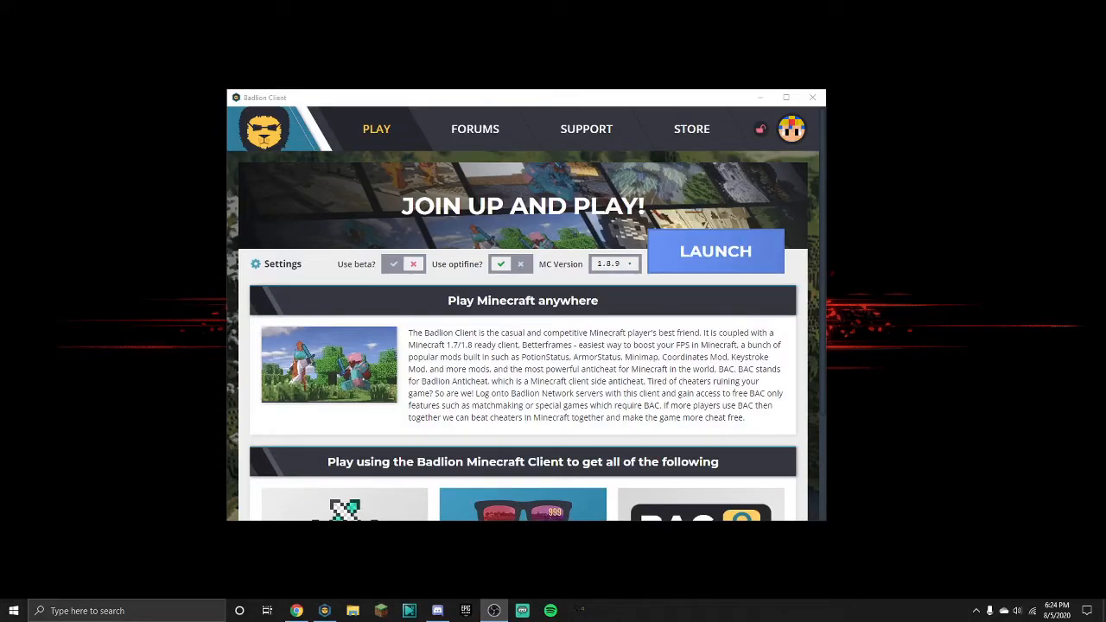
{"action": "mouse_move", "coordinate": [715, 252]}
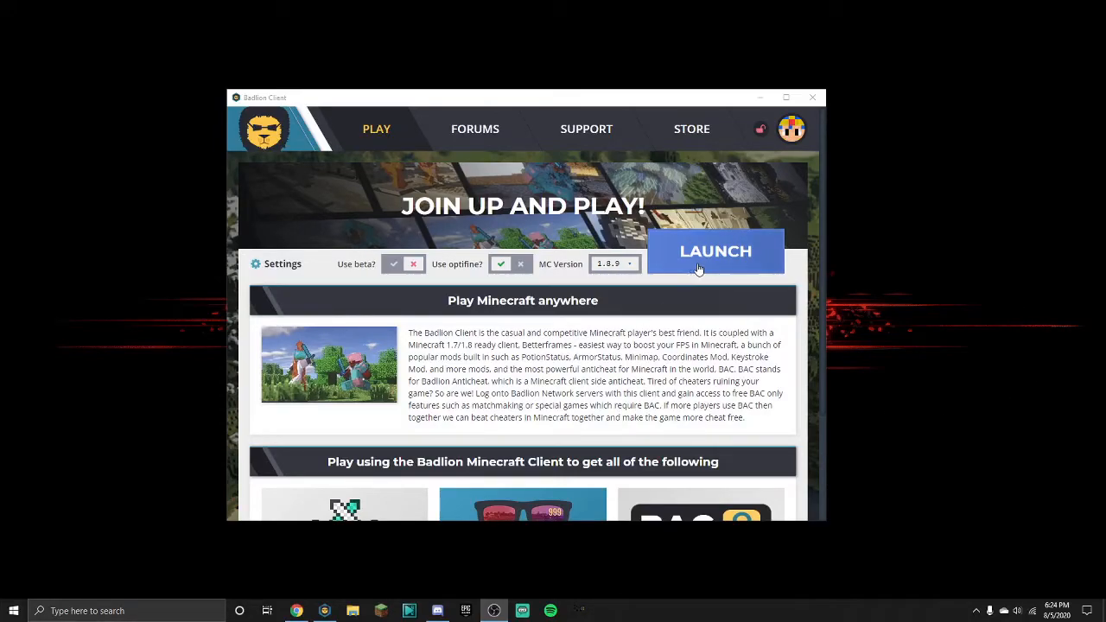
Step: Launch Minecraft from Badlion Client repeatedly until the crash Launch Error appears, then dismiss it
{"action": "left_click", "coordinate": [715, 252]}
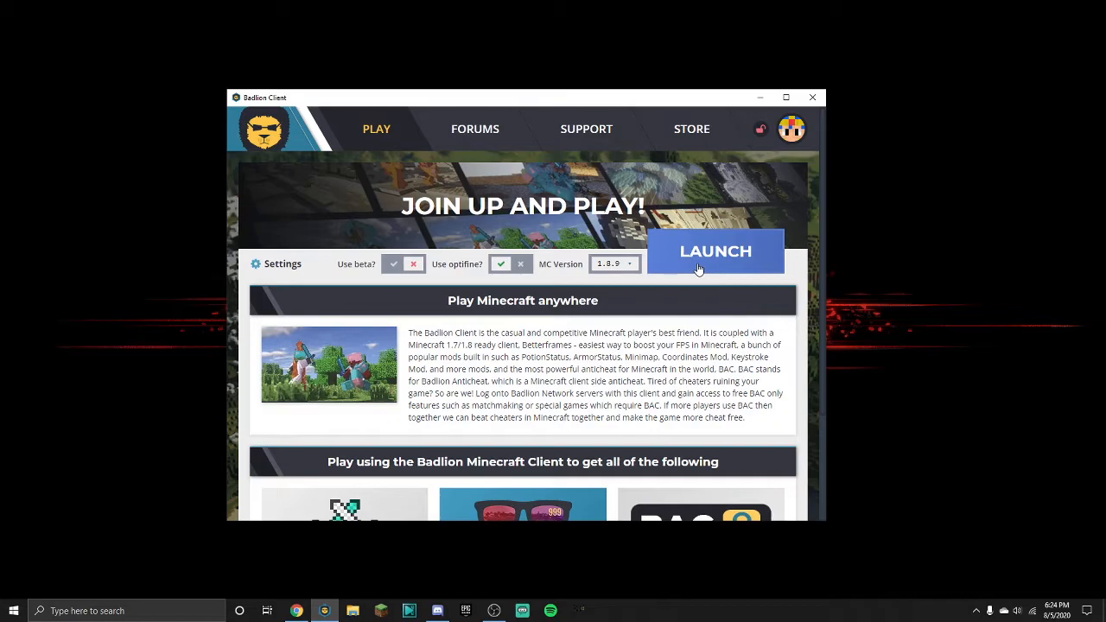
{"action": "left_click", "coordinate": [716, 253]}
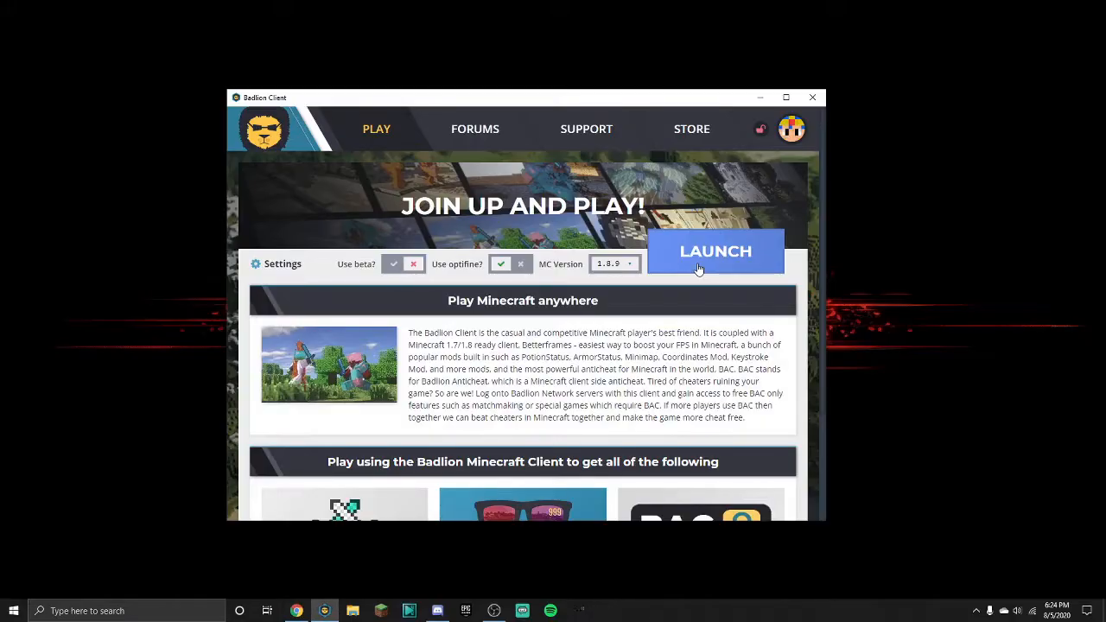
{"action": "left_click", "coordinate": [715, 252]}
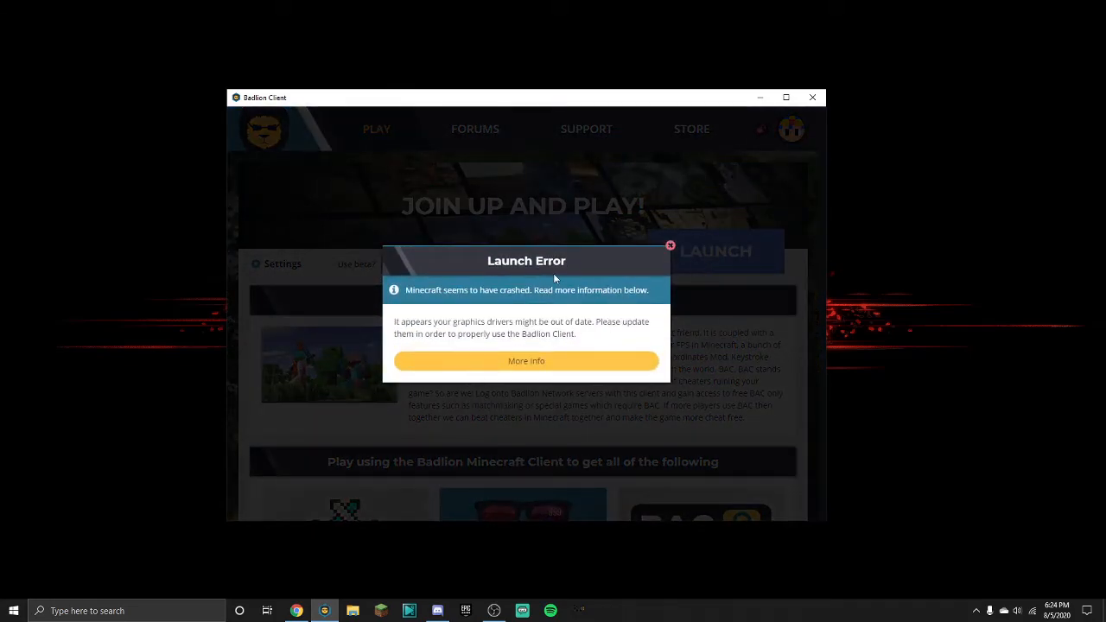
{"action": "left_click", "coordinate": [670, 245]}
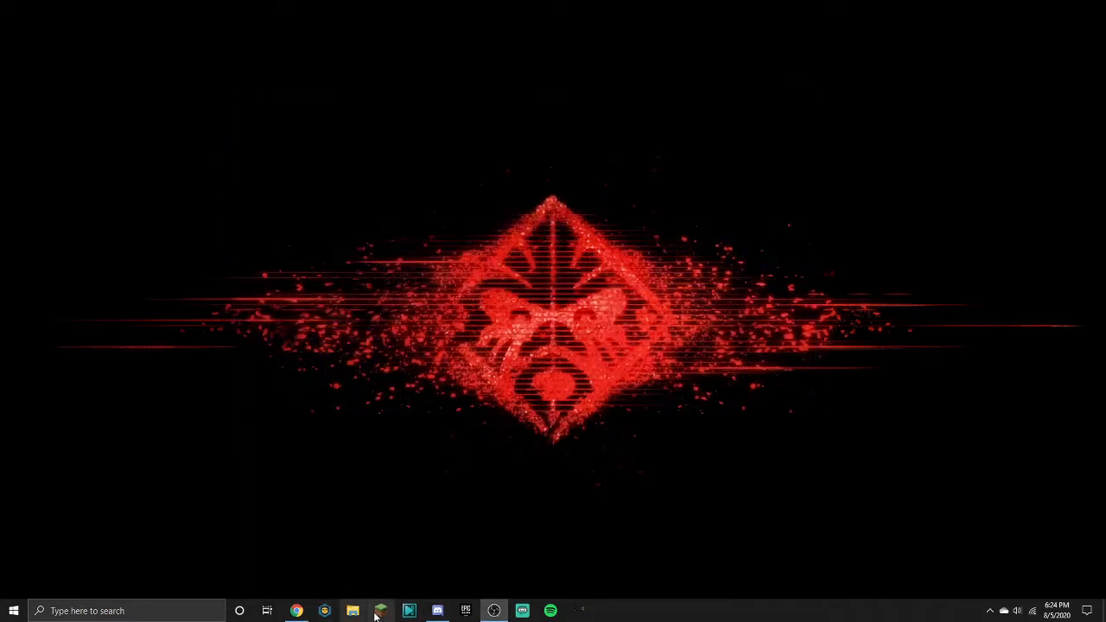
Step: Play 1.8.9 OptiFine from Minecraft Launcher and dismiss the 'No OpenGL context found' crash message
{"action": "left_click", "coordinate": [380, 612]}
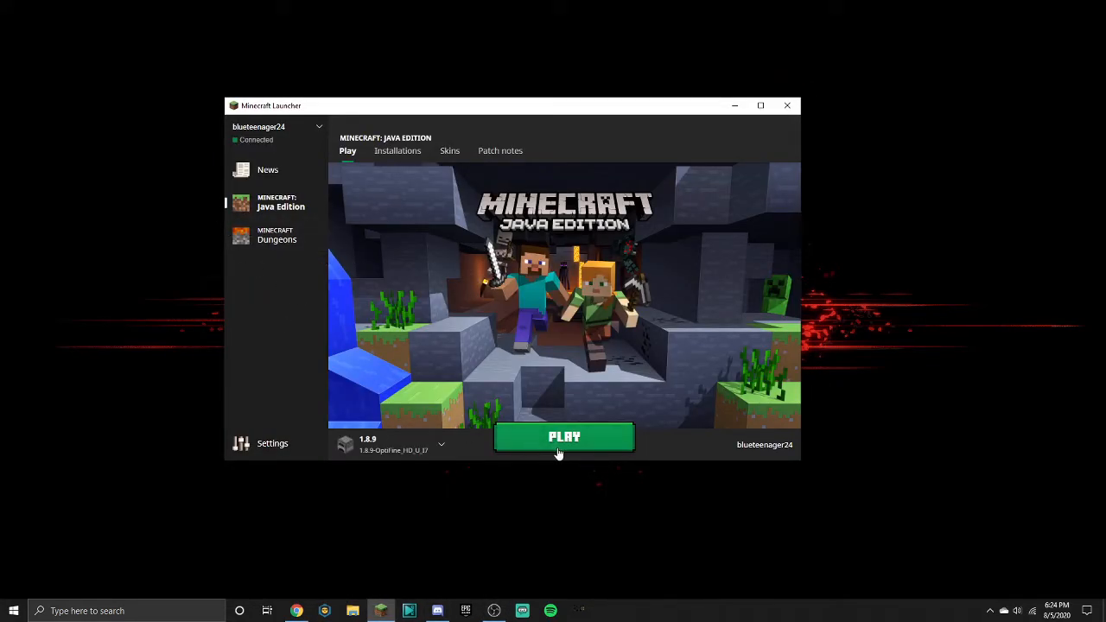
{"action": "left_click", "coordinate": [564, 437]}
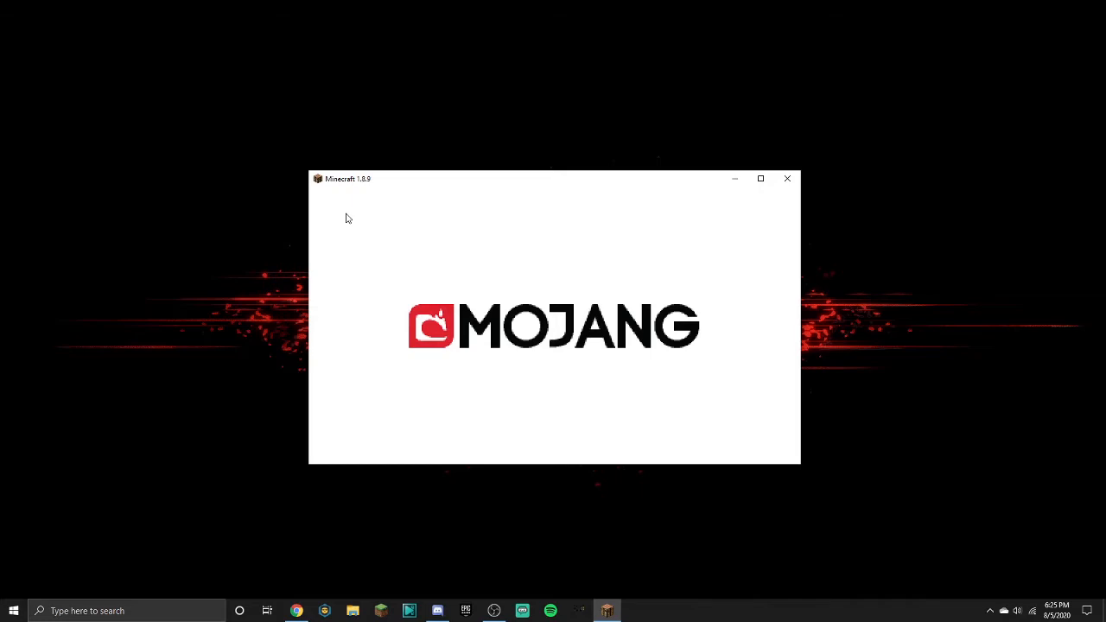
{"action": "left_click", "coordinate": [788, 178]}
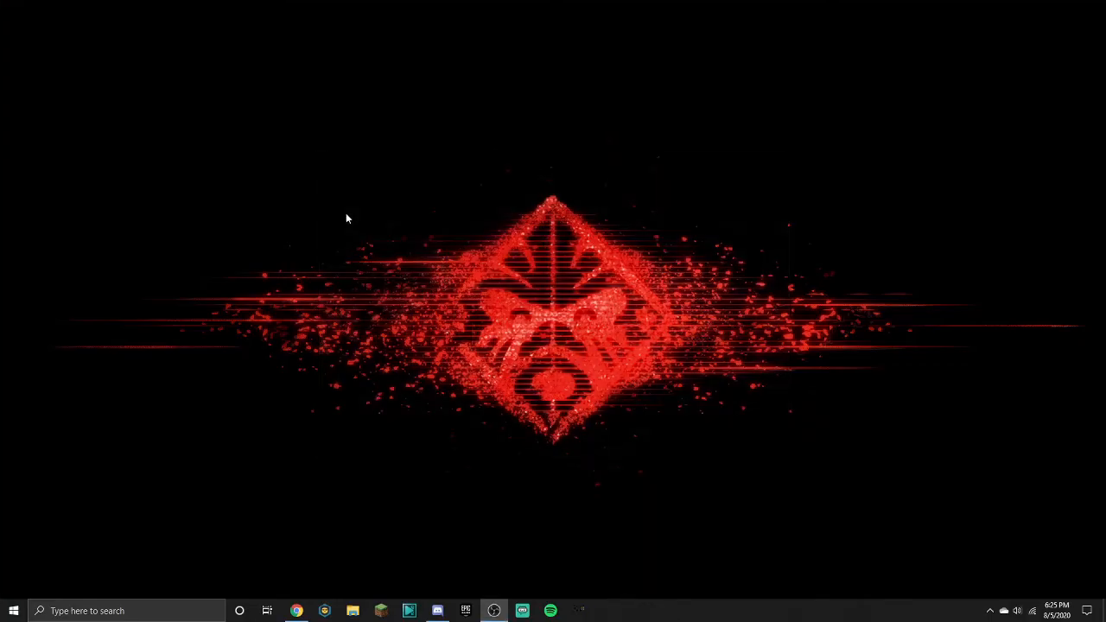
{"action": "left_click", "coordinate": [380, 612]}
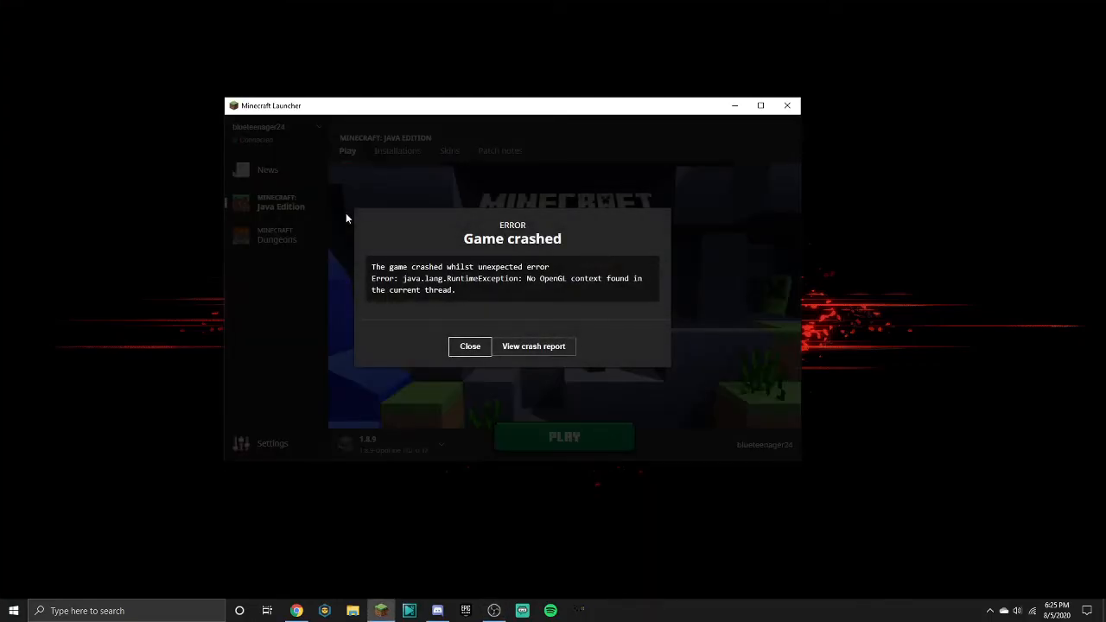
{"action": "mouse_move", "coordinate": [470, 345]}
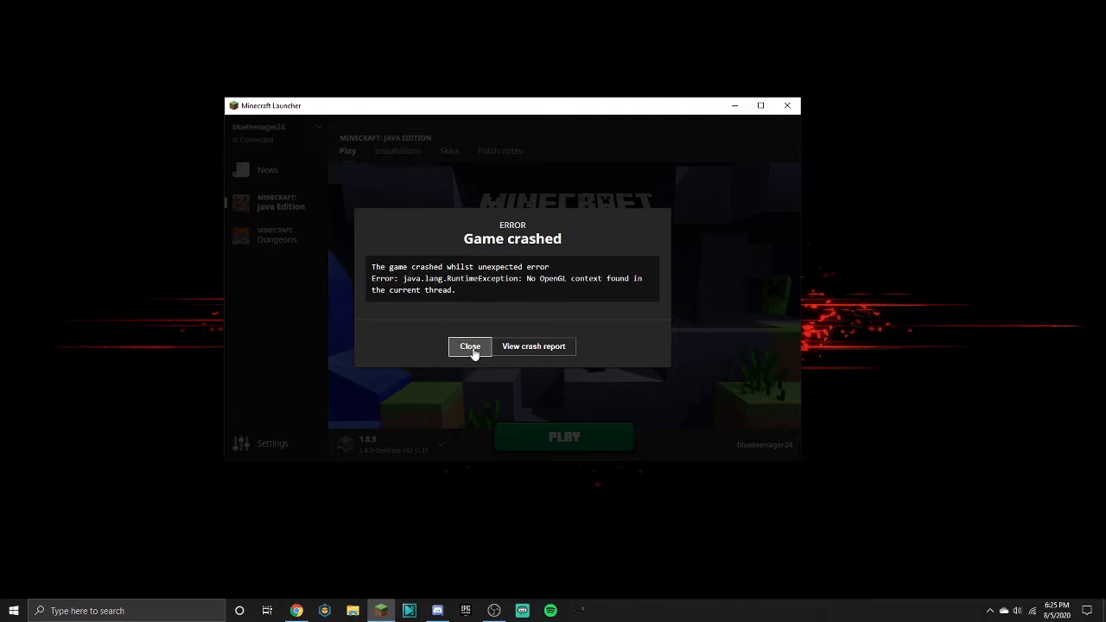
{"action": "left_click", "coordinate": [470, 346]}
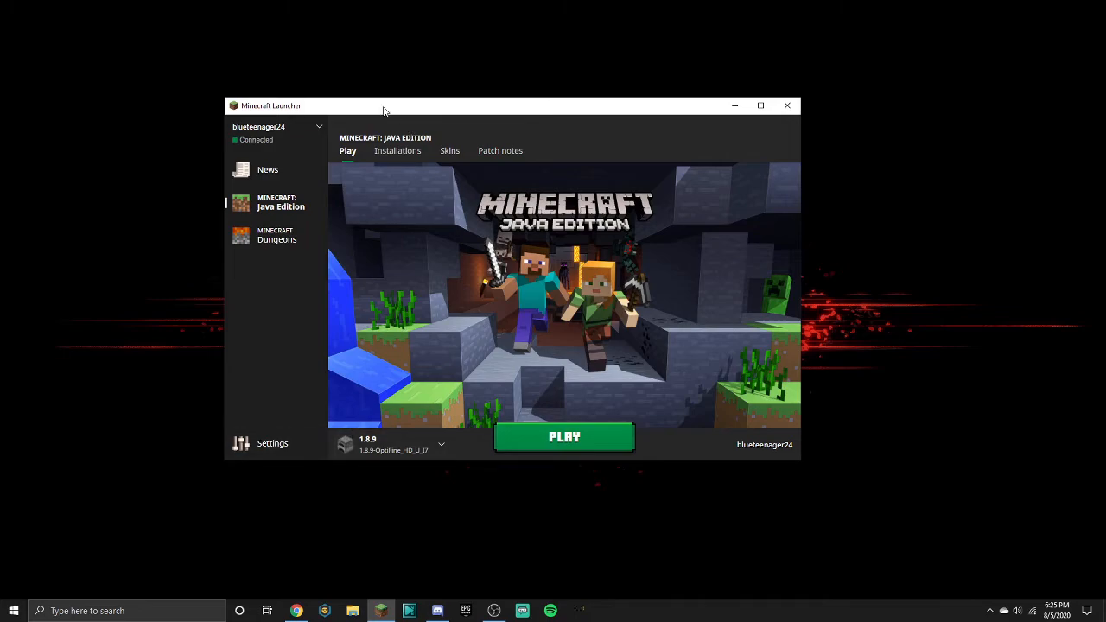
{"action": "mouse_move", "coordinate": [542, 260]}
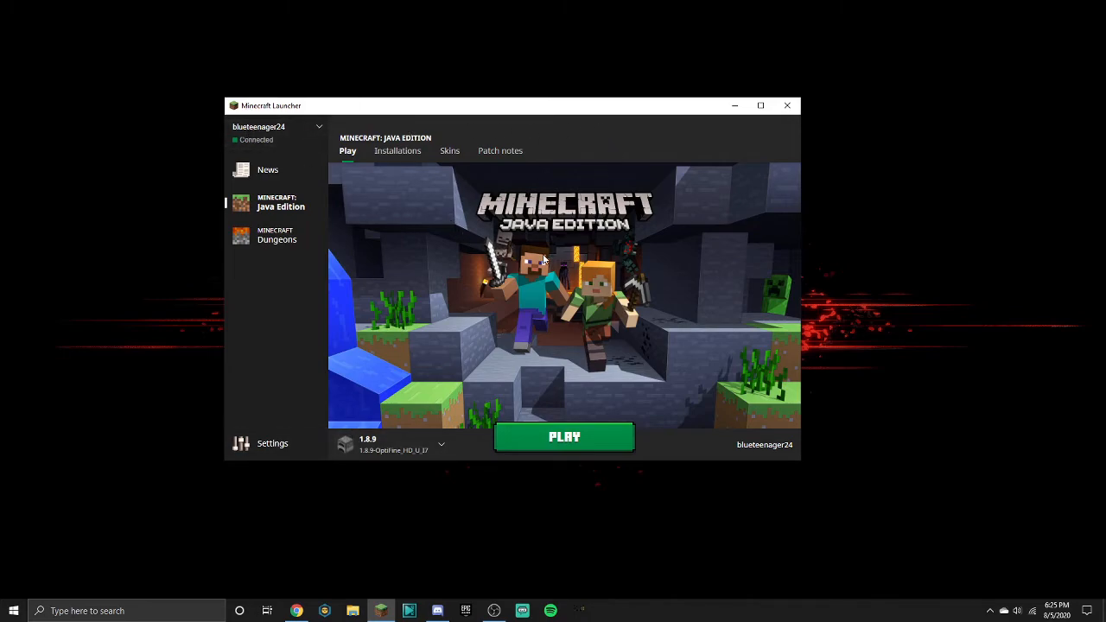
{"action": "mouse_move", "coordinate": [543, 260]}
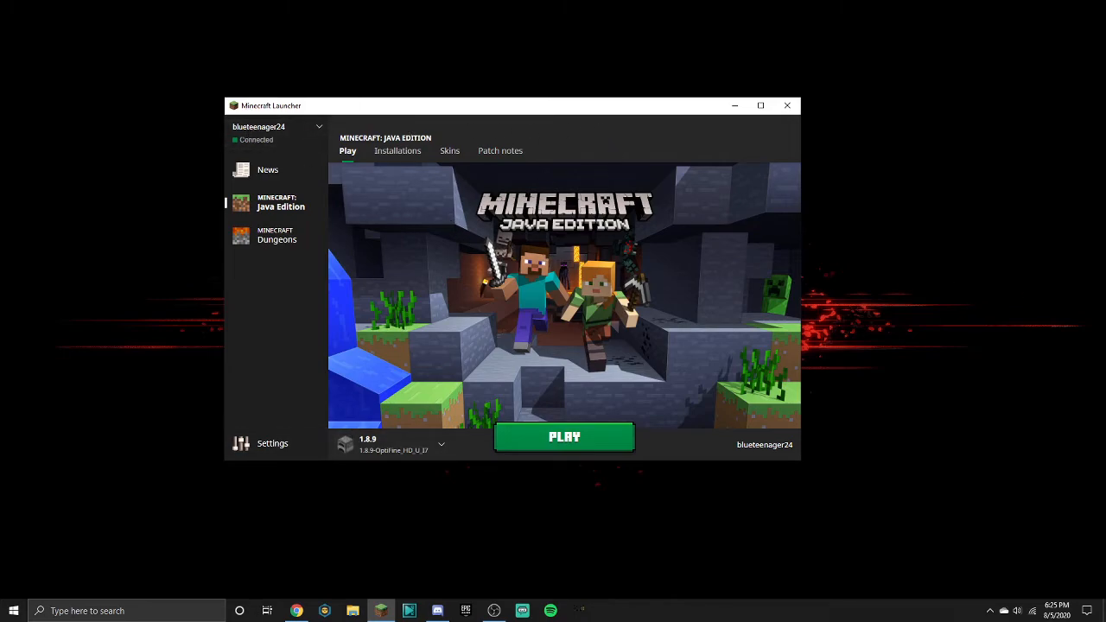